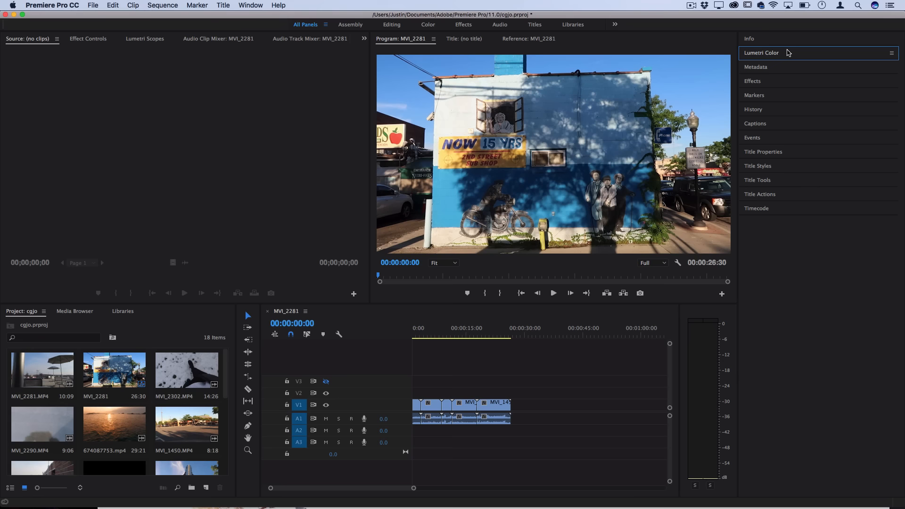
Show the Lumetri Color grading panel and focus the MVI_2281 sequence timeline.
{"action": "left_click", "coordinate": [761, 53]}
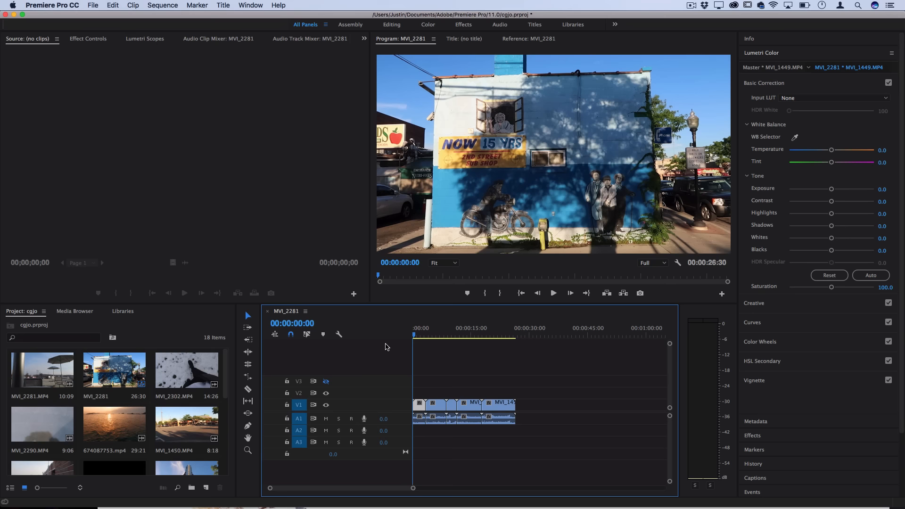
{"action": "left_click", "coordinate": [92, 5]}
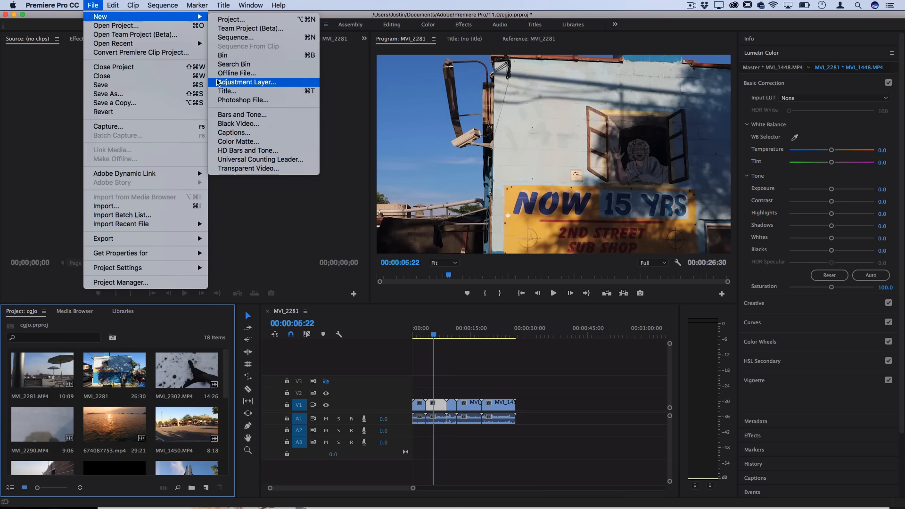
Create a new adjustment layer and place it on V3 above the clips.
{"action": "left_click", "coordinate": [246, 82]}
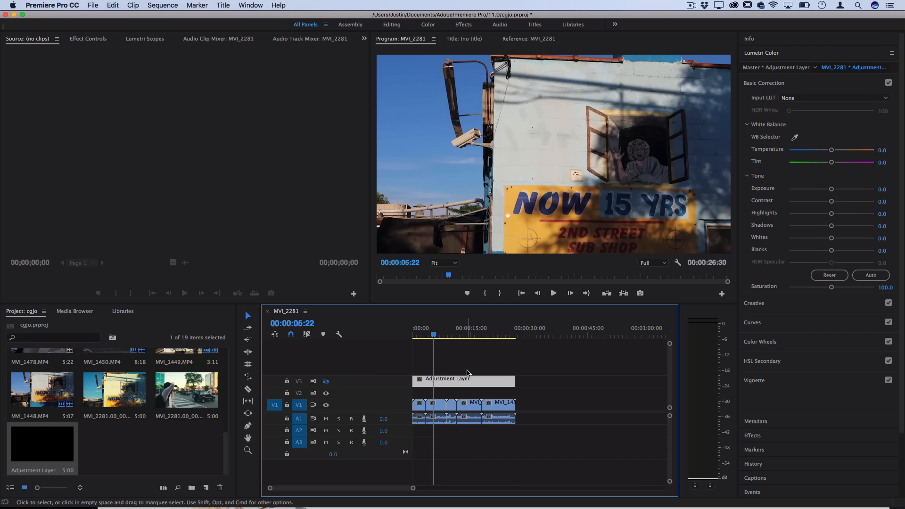
{"action": "mouse_move", "coordinate": [455, 383]}
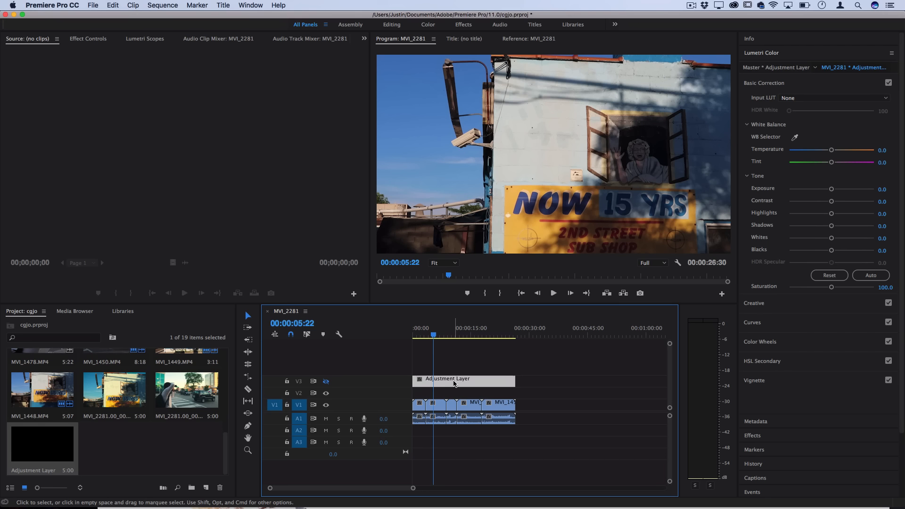
{"action": "mouse_move", "coordinate": [453, 384]}
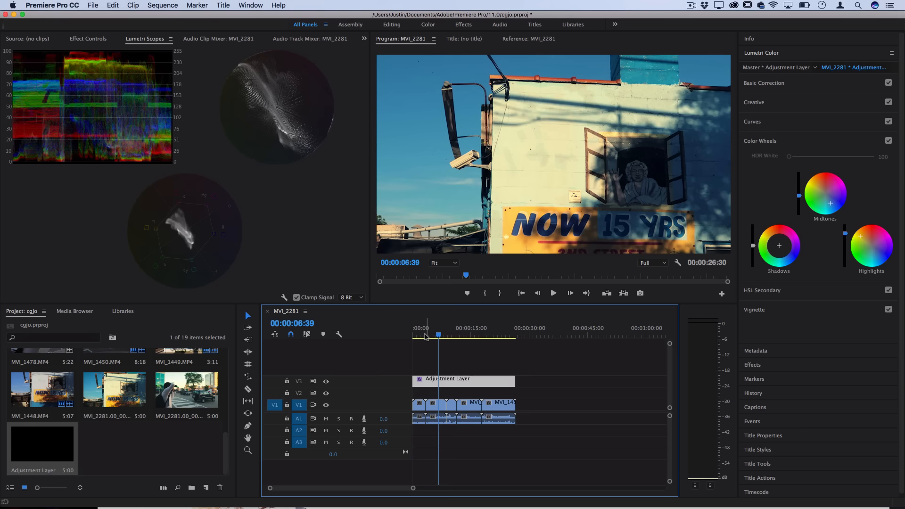
Move the playhead to another shot to preview the teal-tinted, higher-contrast grade.
{"action": "left_click", "coordinate": [754, 102]}
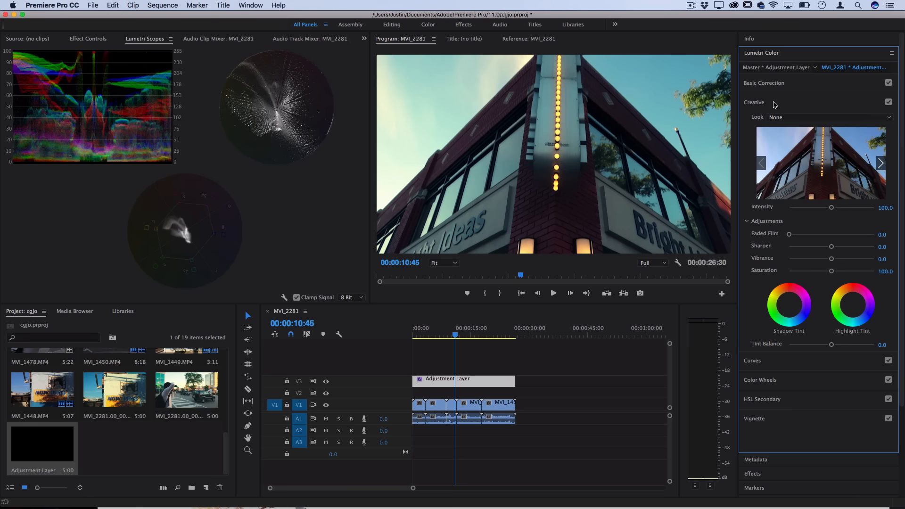
Nudge a Lumetri Color slider to add a slight edge-darkening vignette.
{"action": "left_click_drag", "start_coordinate": [790, 234], "coordinate": [808, 234]}
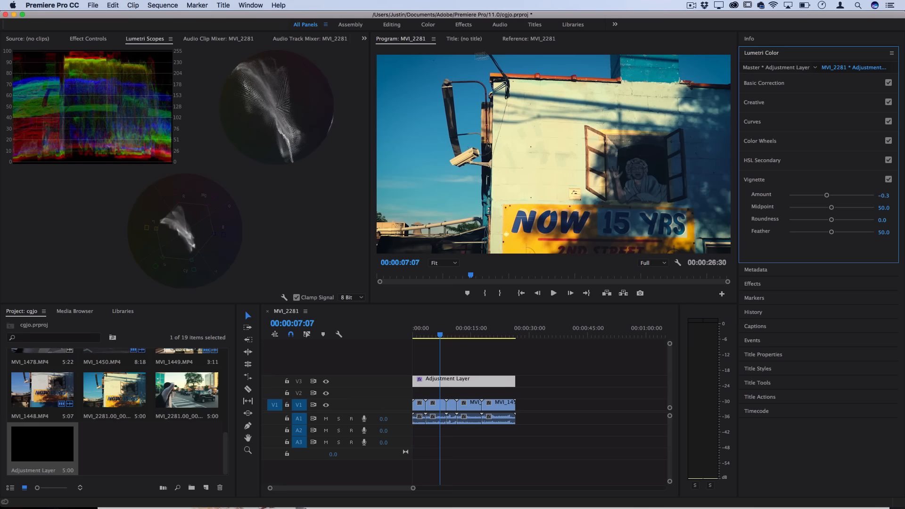
Set the vignette to Midpoint 61.7, Roundness 18.9 and Feather 59.4.
{"action": "left_click_drag", "start_coordinate": [830, 206], "coordinate": [841, 206]}
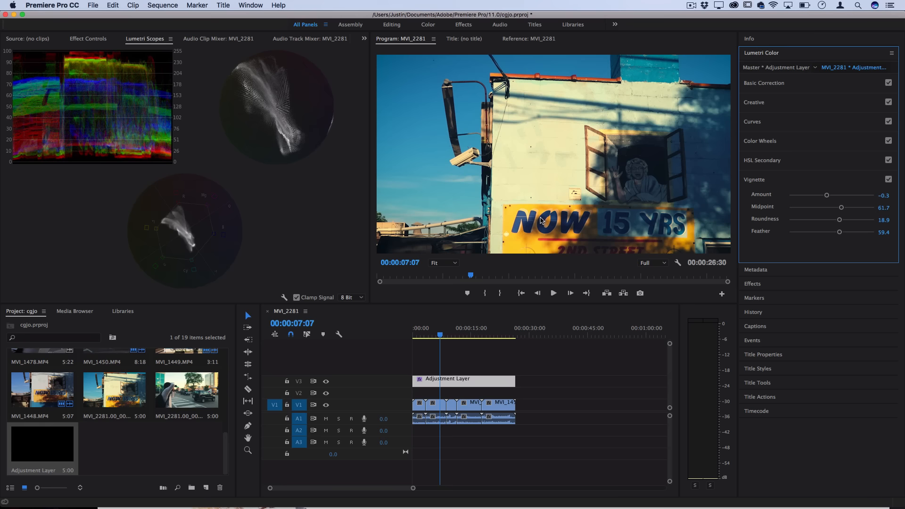
{"action": "left_click", "coordinate": [764, 83]}
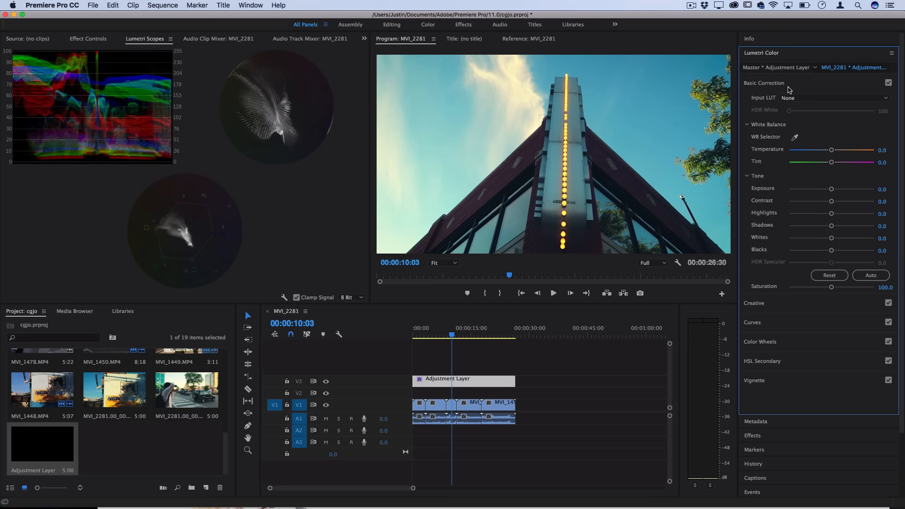
Set Basic Correction Contrast 15.6, Exposure 0.1 and Shadows 13.3, then collapse it.
{"action": "left_click_drag", "start_coordinate": [832, 201], "coordinate": [838, 201]}
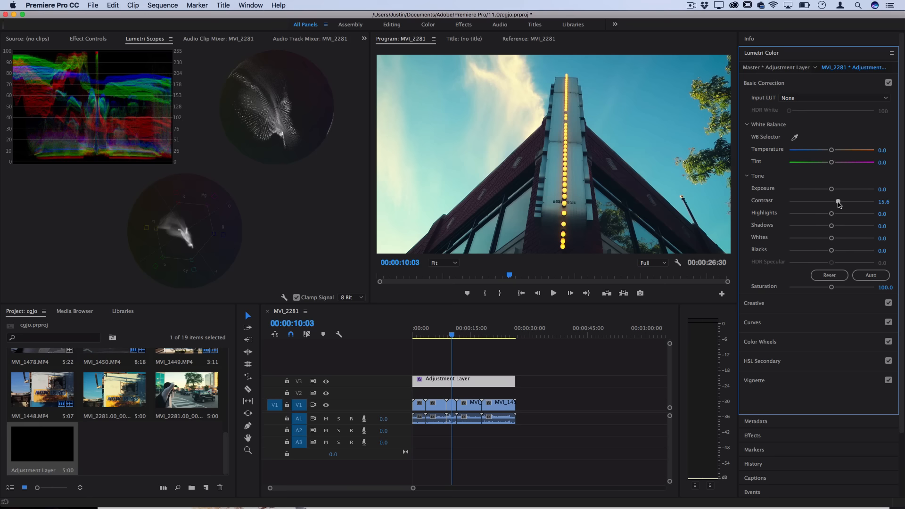
{"action": "left_click_drag", "start_coordinate": [831, 189], "coordinate": [834, 188]}
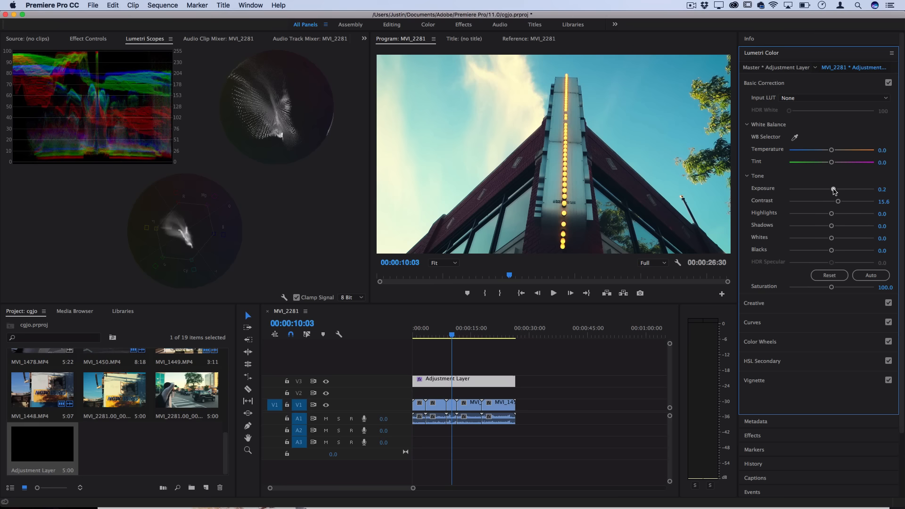
{"action": "left_click_drag", "start_coordinate": [831, 226], "coordinate": [837, 226]}
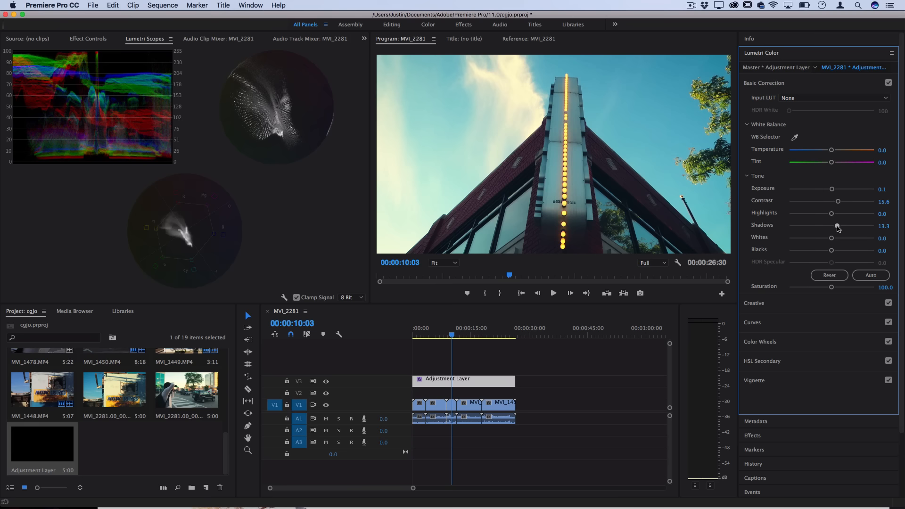
{"action": "left_click", "coordinate": [764, 83]}
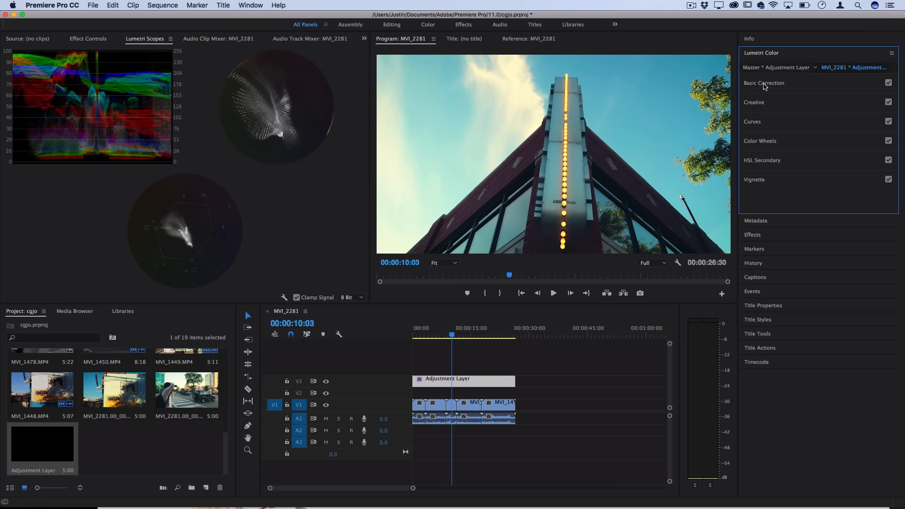
Expand Color Wheels while previewing the photographer street shot near 13 seconds.
{"action": "left_click", "coordinate": [760, 141]}
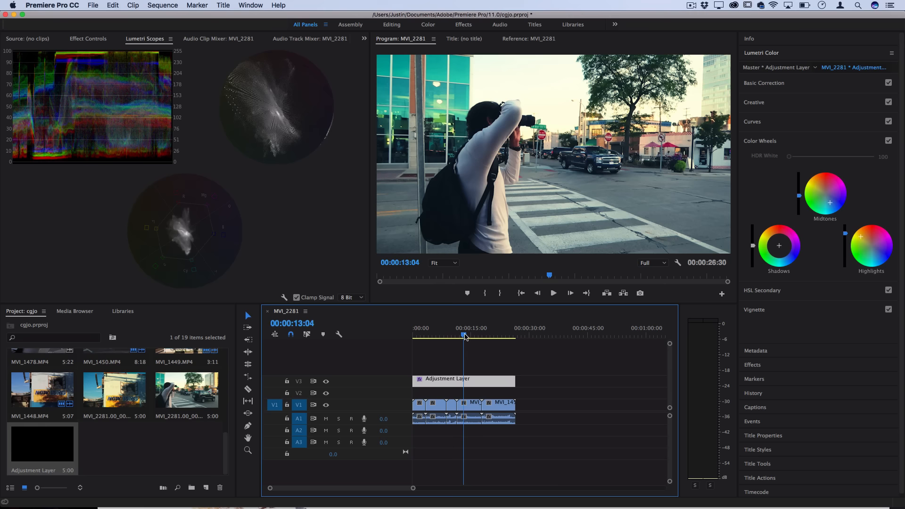
Save the Lumetri Color effect as a preset and show the Effects panel's Presets.
{"action": "right_click", "coordinate": [38, 215]}
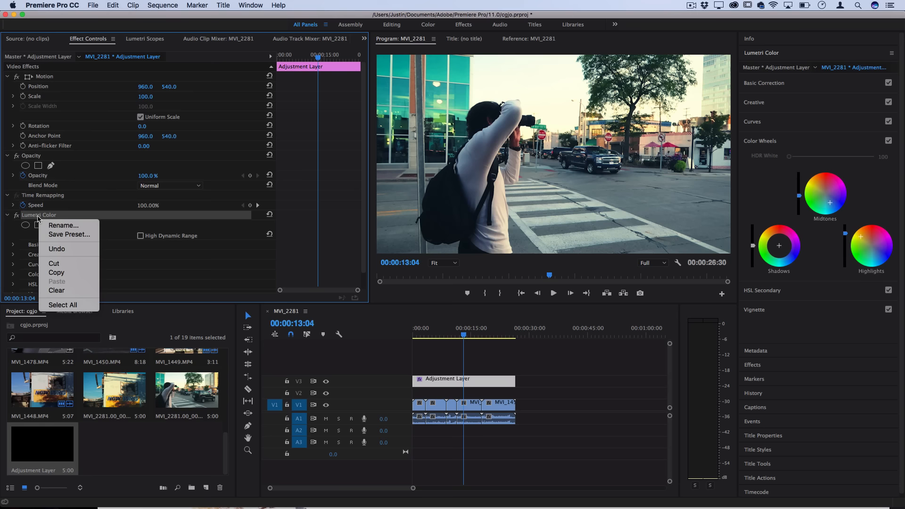
{"action": "left_click", "coordinate": [69, 234]}
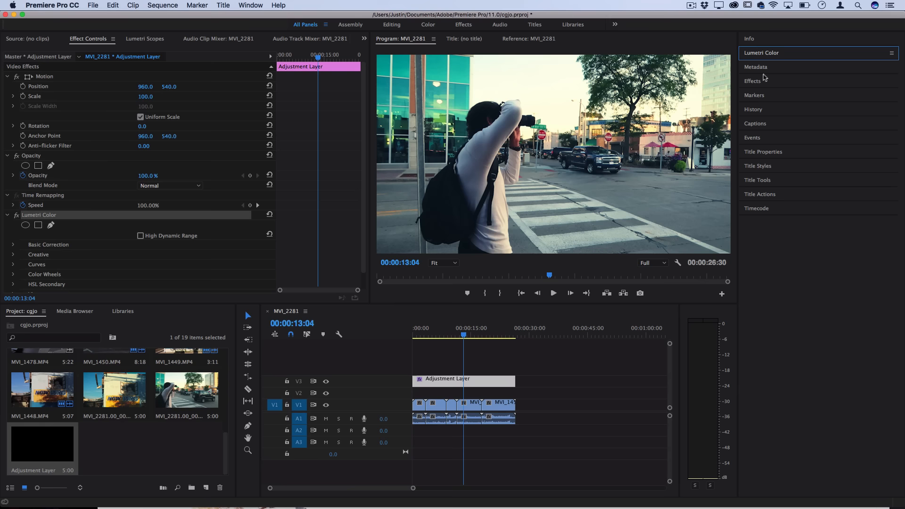
{"action": "left_click", "coordinate": [753, 81]}
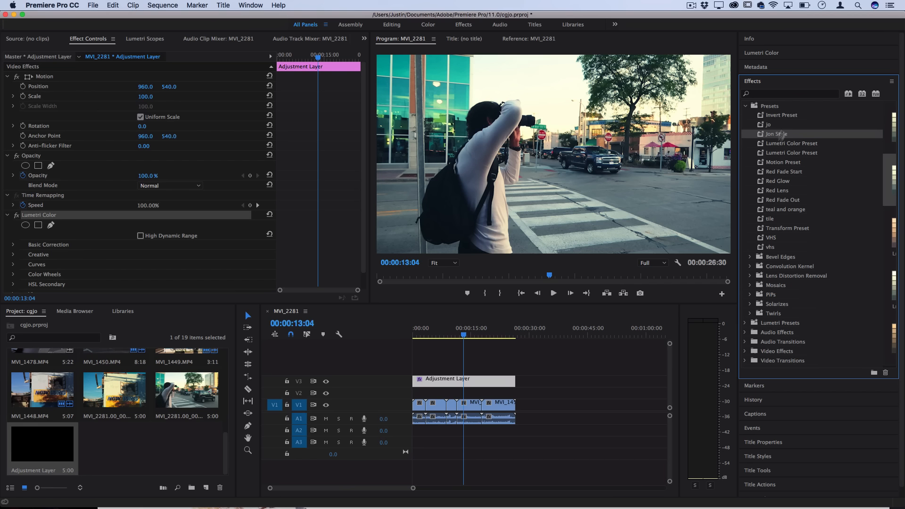